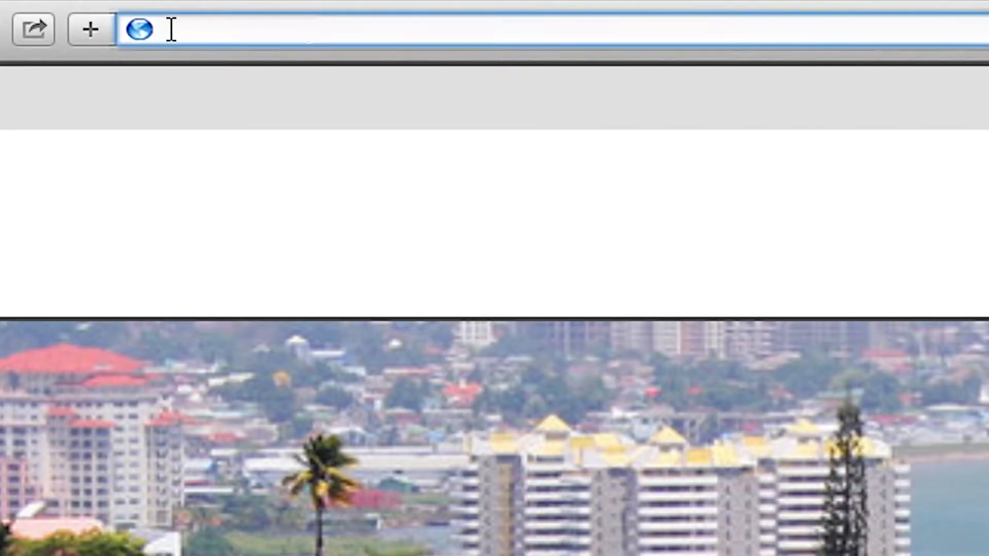
Step: Load the access point at 192.168.0.1 to reach its System Summary page
{"action": "type", "text": "192.168.0.1"}
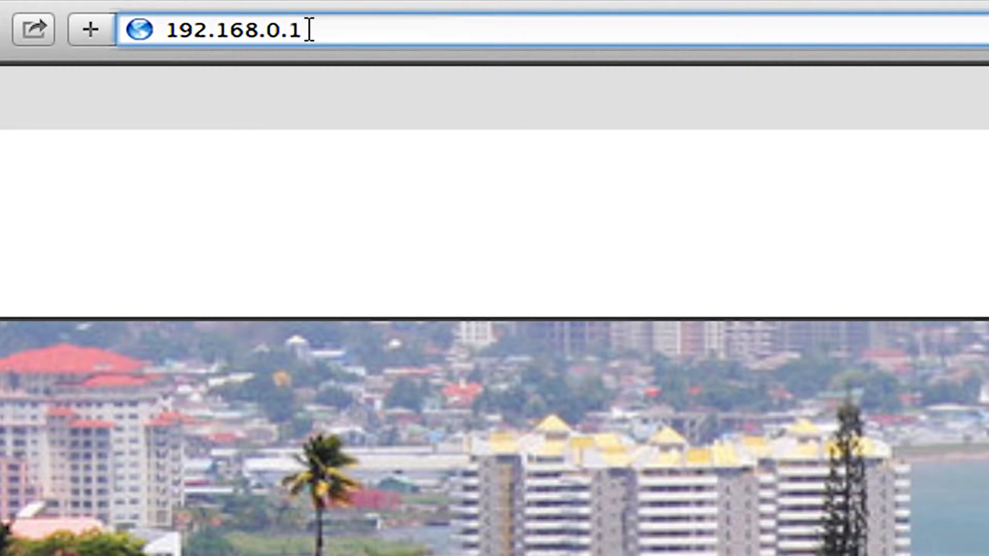
{"action": "key", "text": "Return"}
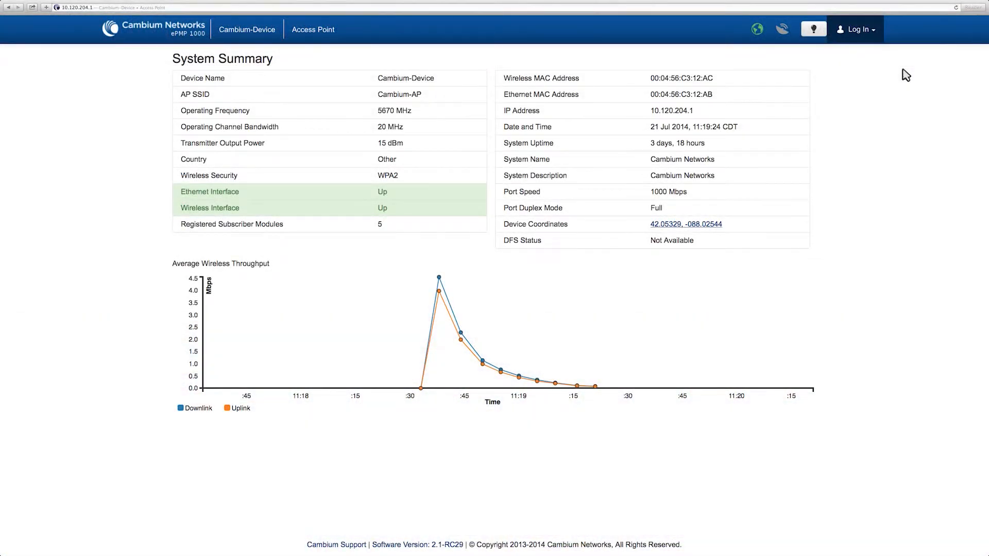
Step: Log in to the access point with the administrator username and password
{"action": "left_click", "coordinate": [854, 29]}
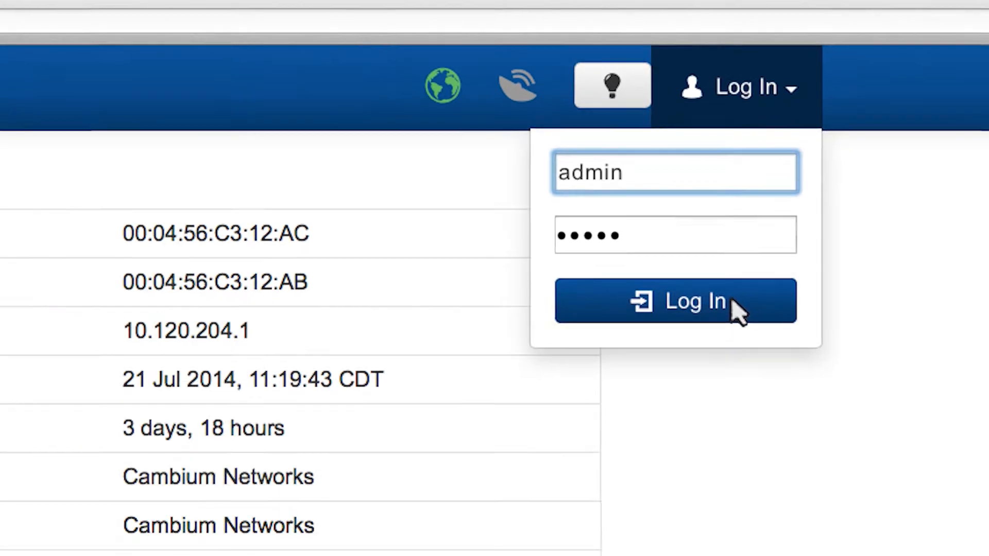
{"action": "left_click", "coordinate": [675, 299]}
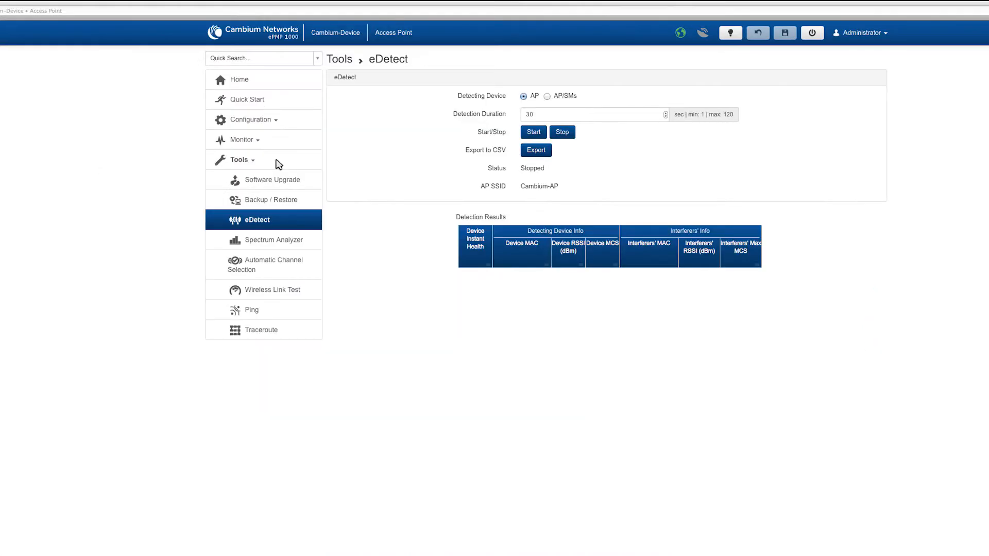
{"action": "mouse_move", "coordinate": [277, 213]}
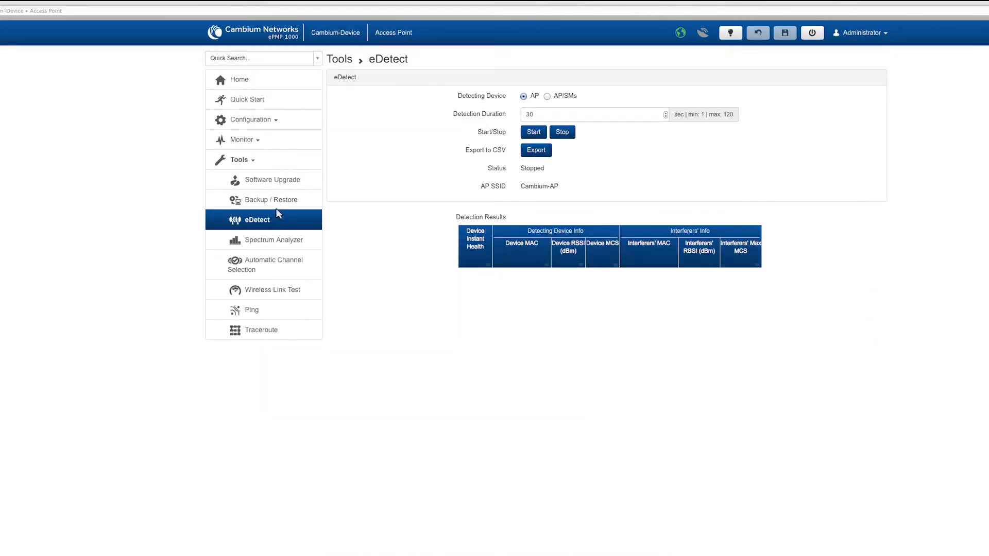
{"action": "mouse_move", "coordinate": [415, 155]}
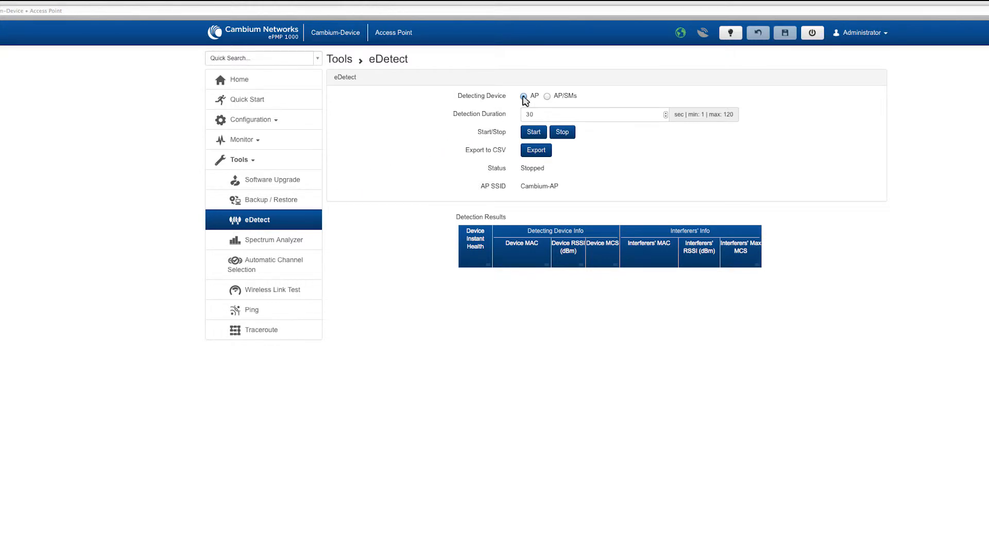
Step: Choose AP/SMs as the eDetect detecting device so subscriber modules are scanned too
{"action": "left_click", "coordinate": [546, 96]}
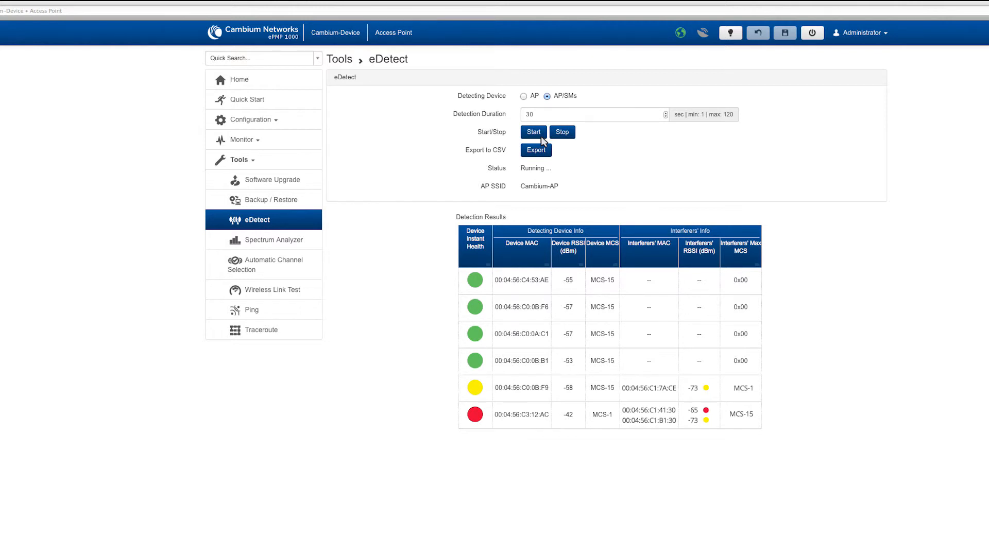
{"action": "mouse_move", "coordinate": [515, 190]}
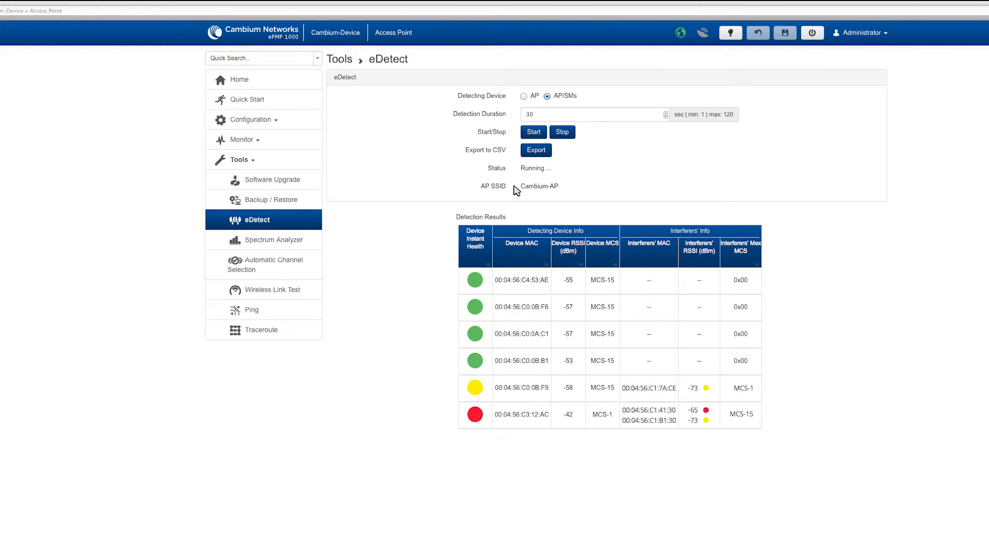
{"action": "mouse_move", "coordinate": [476, 256]}
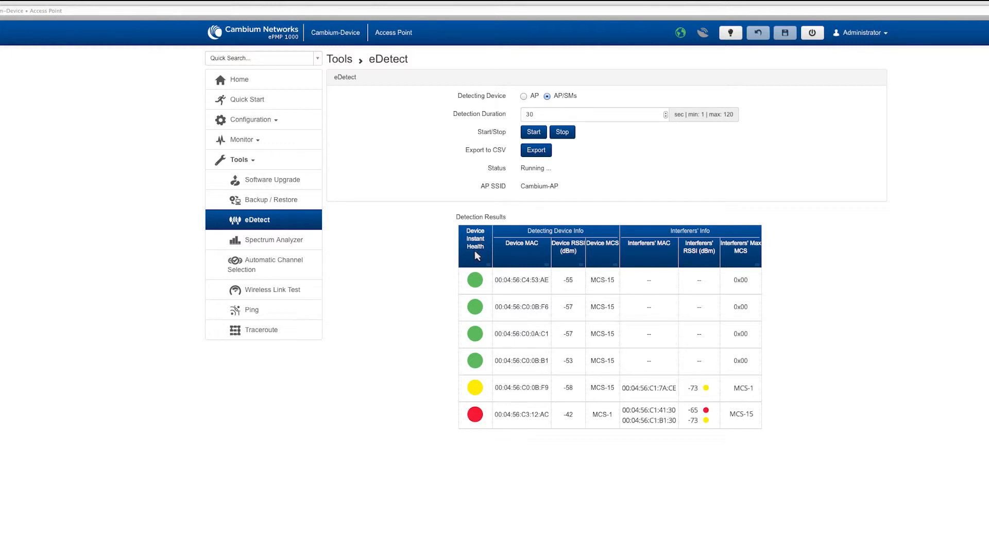
{"action": "mouse_move", "coordinate": [477, 268]}
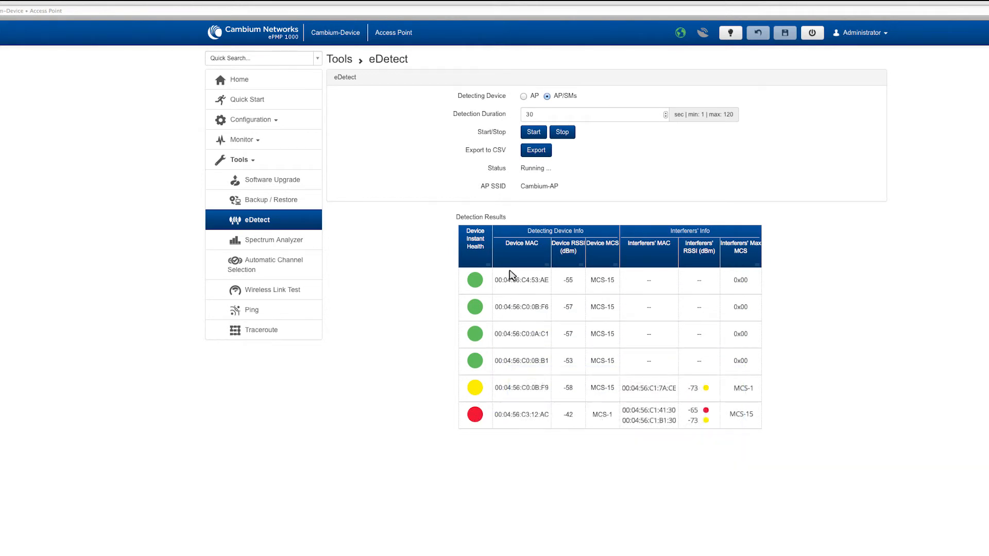
{"action": "mouse_move", "coordinate": [517, 309]}
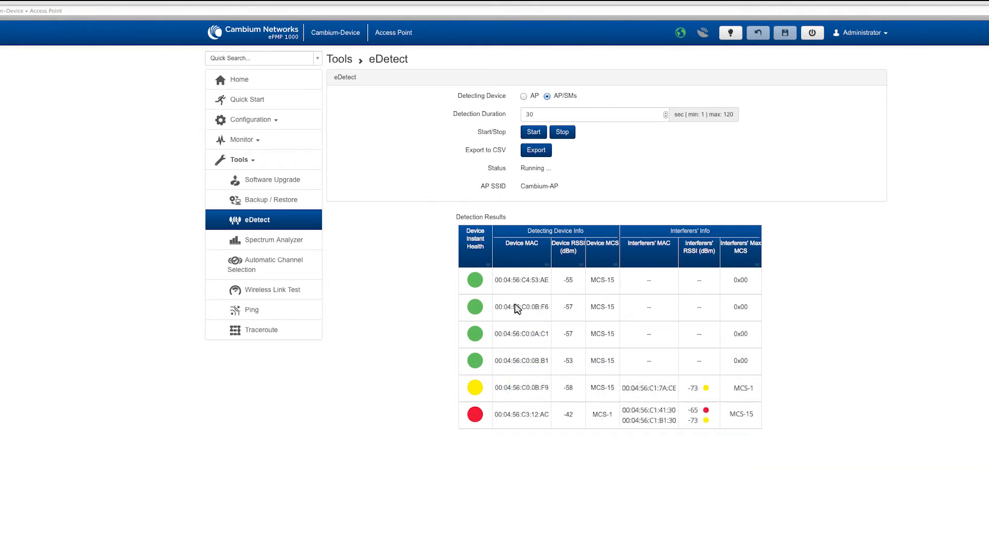
{"action": "mouse_move", "coordinate": [516, 430]}
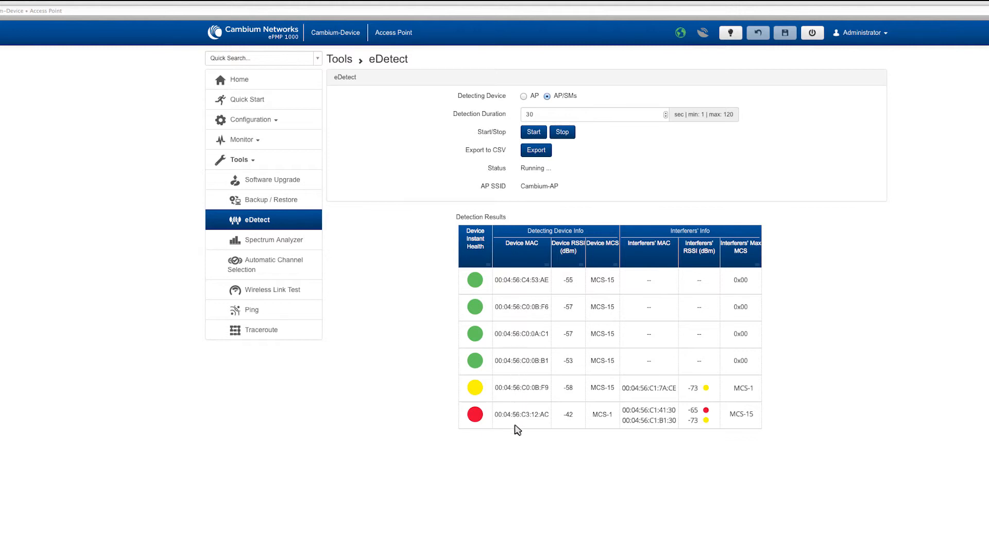
{"action": "mouse_move", "coordinate": [558, 305]}
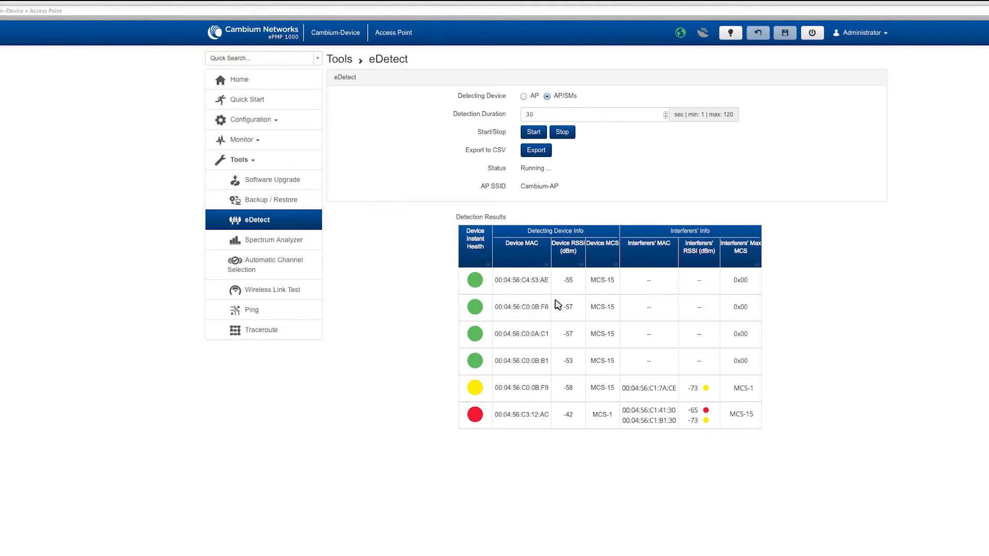
{"action": "mouse_move", "coordinate": [570, 260]}
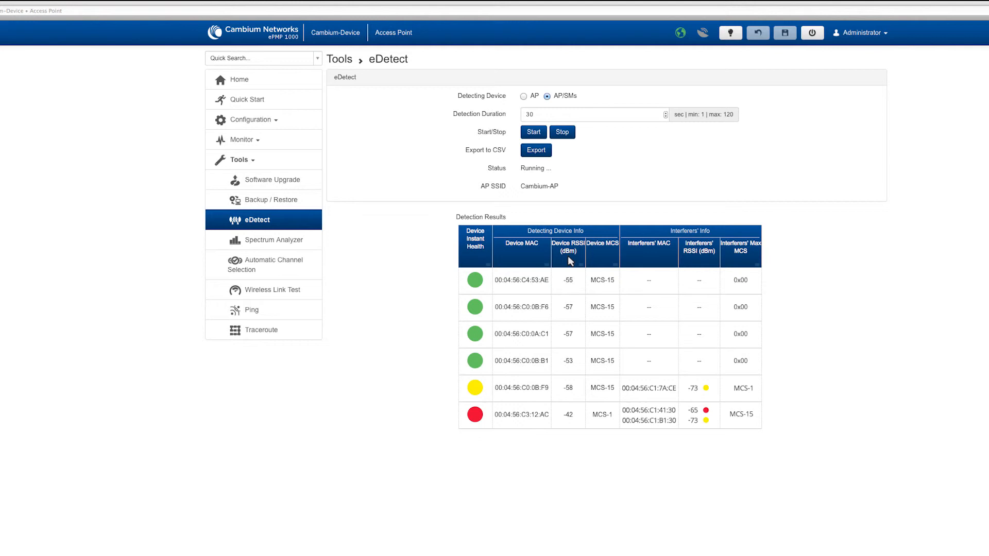
{"action": "mouse_move", "coordinate": [604, 252]}
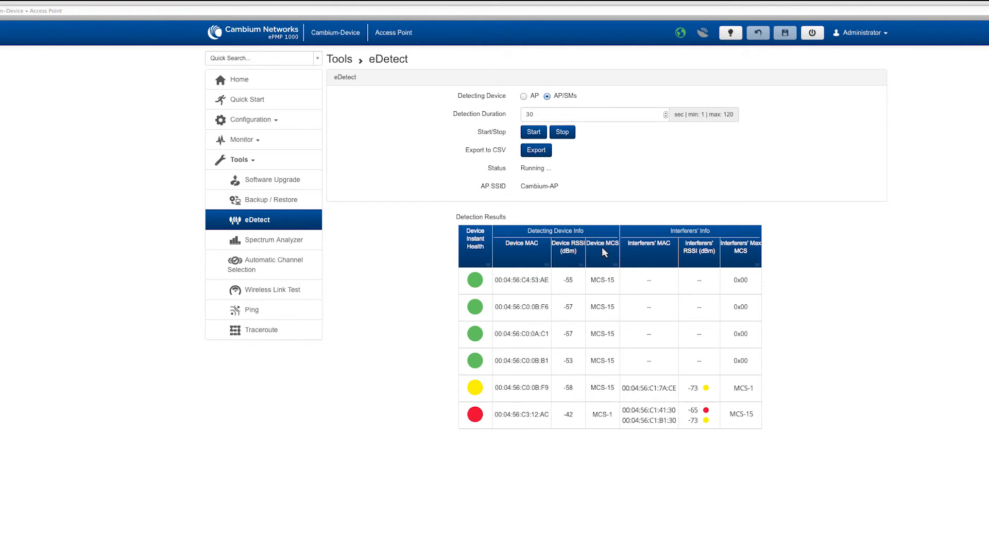
{"action": "mouse_move", "coordinate": [604, 442]}
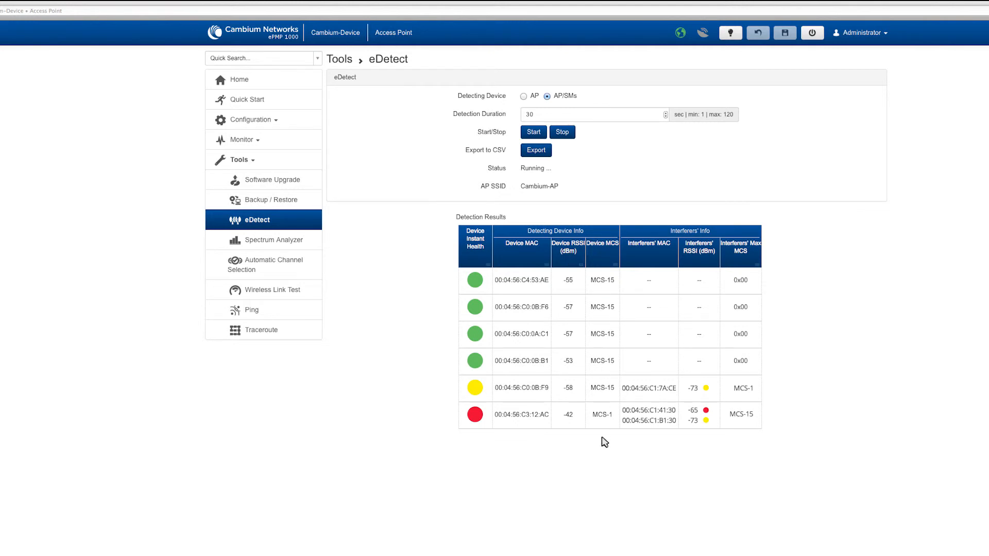
{"action": "mouse_move", "coordinate": [648, 251]}
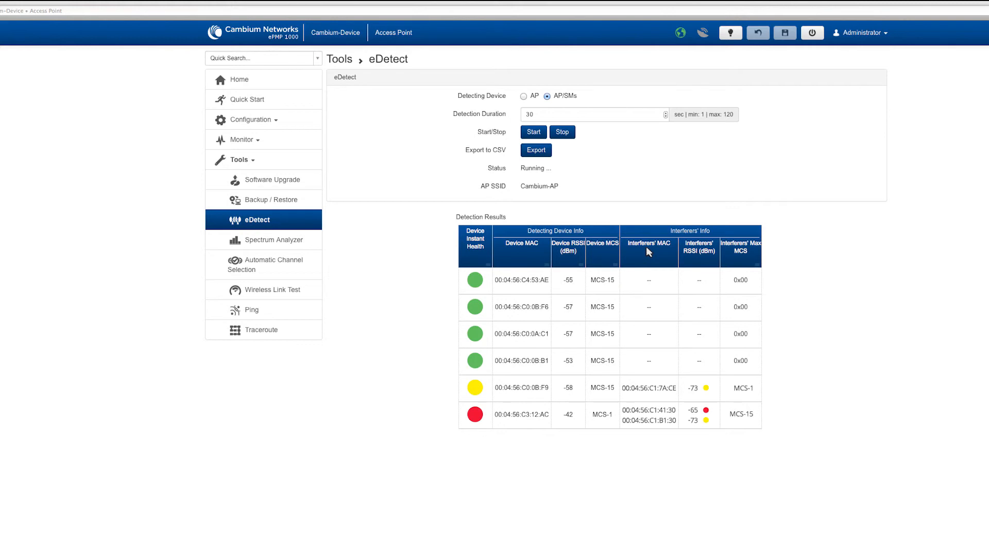
{"action": "mouse_move", "coordinate": [649, 402]}
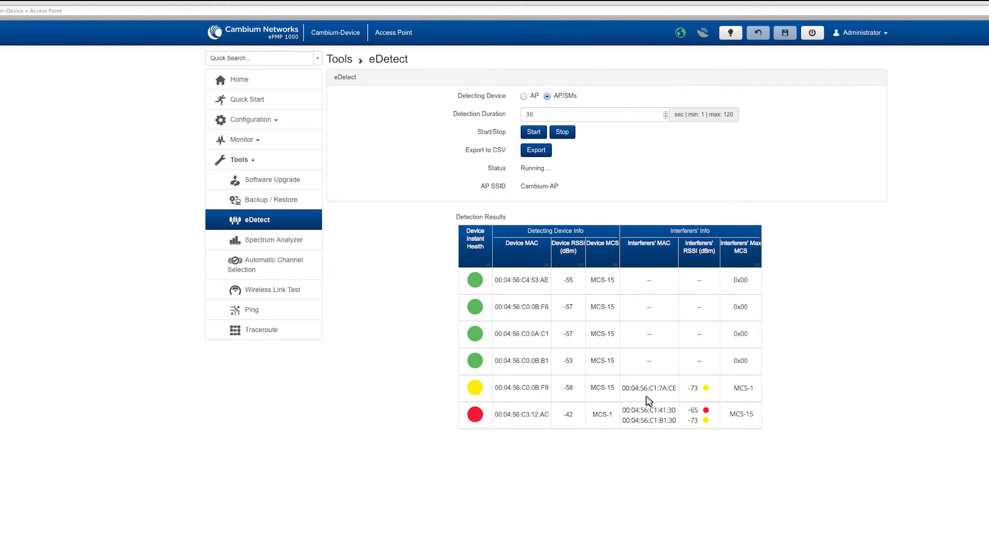
{"action": "mouse_move", "coordinate": [707, 400]}
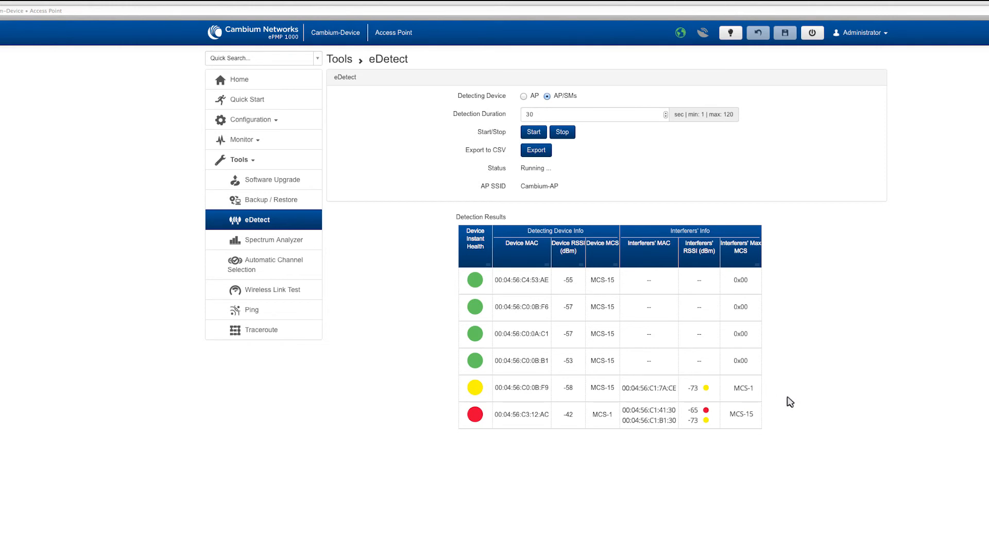
{"action": "mouse_move", "coordinate": [553, 164]}
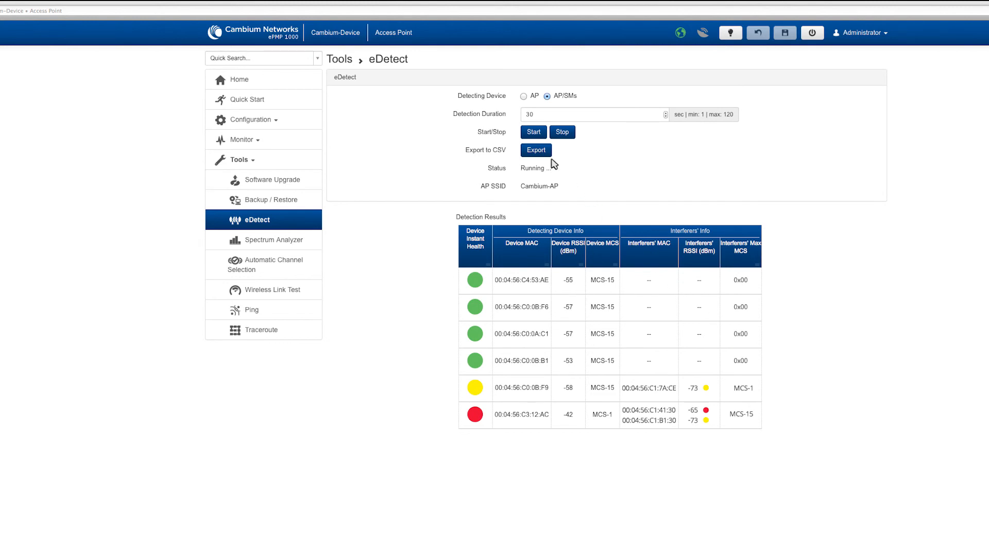